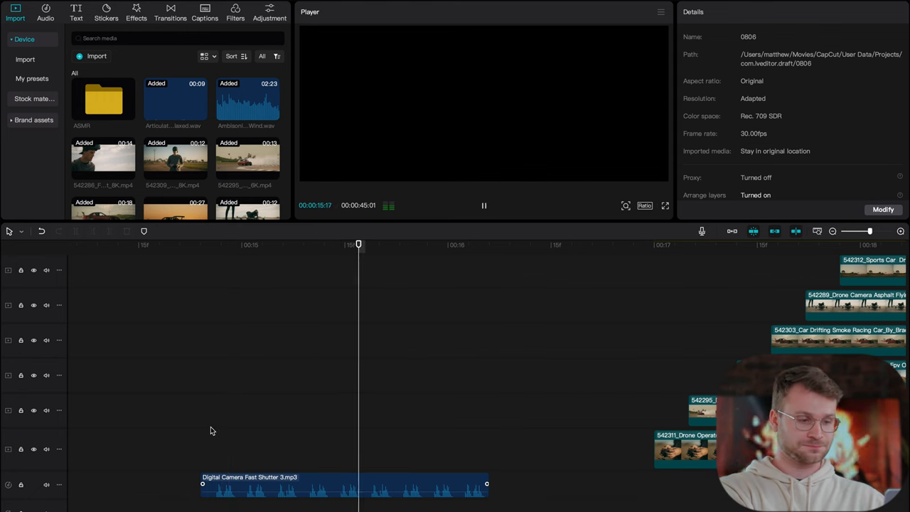
Move the 542311 Drone Operator clip onto the track above the Digital Camera Fast Shutter sound
click(418, 404)
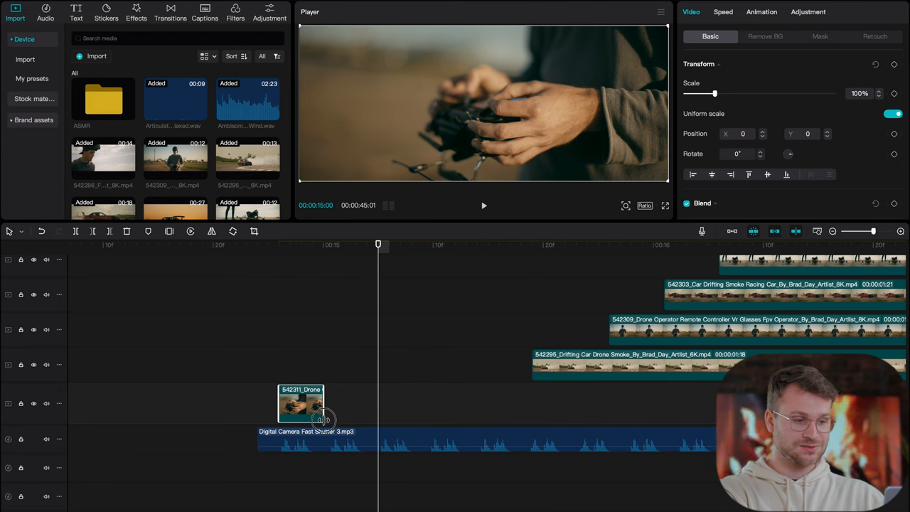
click(484, 205)
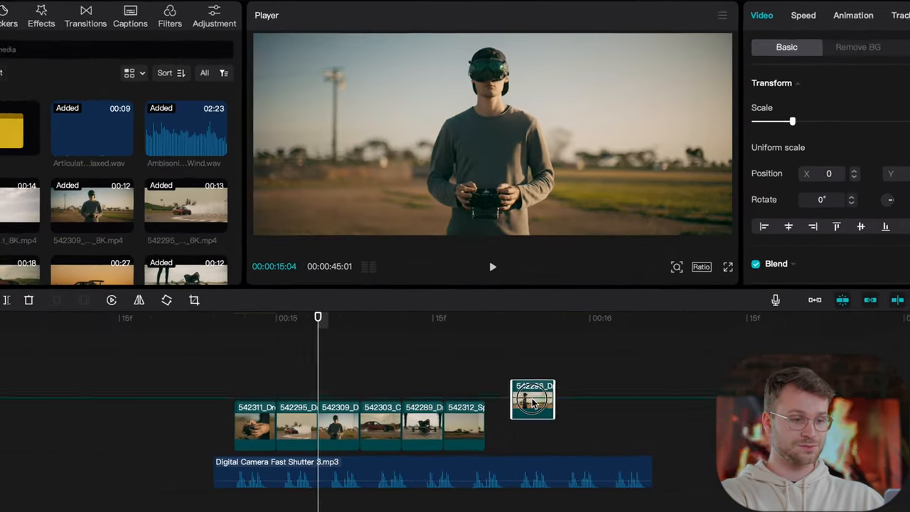
Snap the next drone or drift-car clip onto the end of the main-track row
click(493, 267)
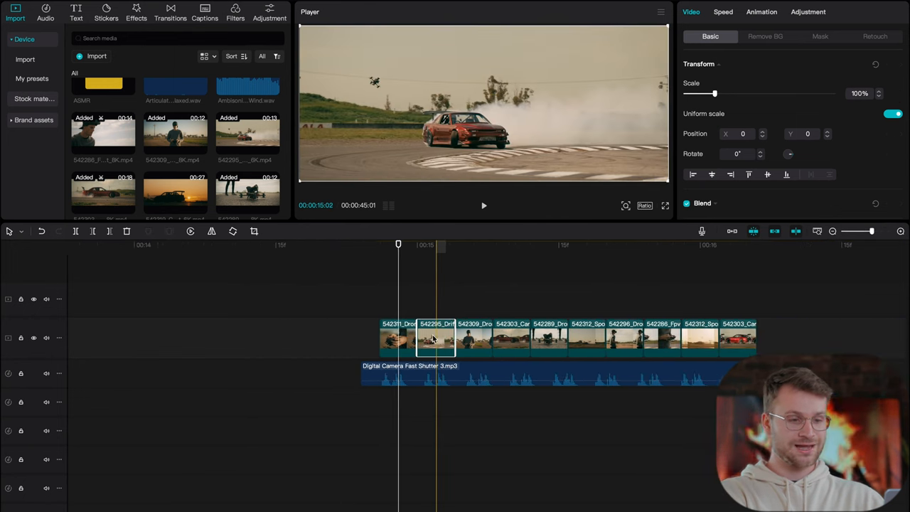
Paste the copied Location size attributes onto the montage clips
right_click(435, 339)
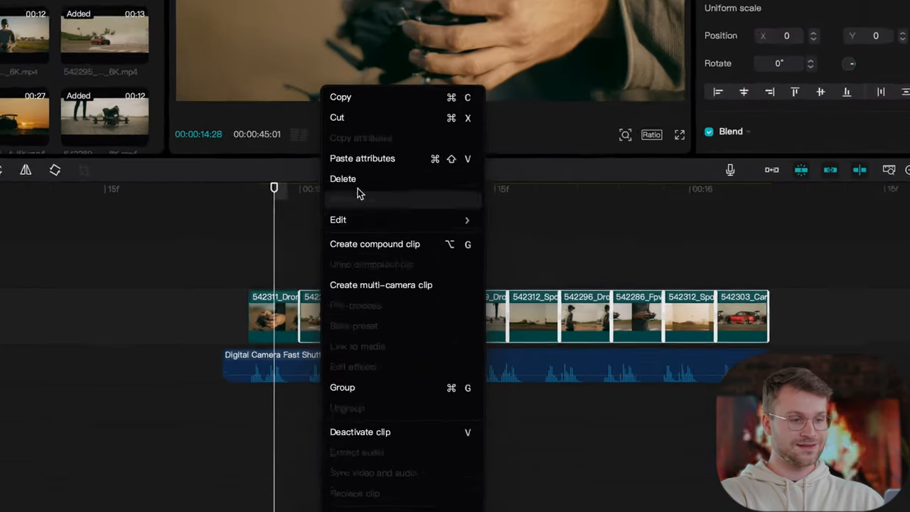
click(362, 158)
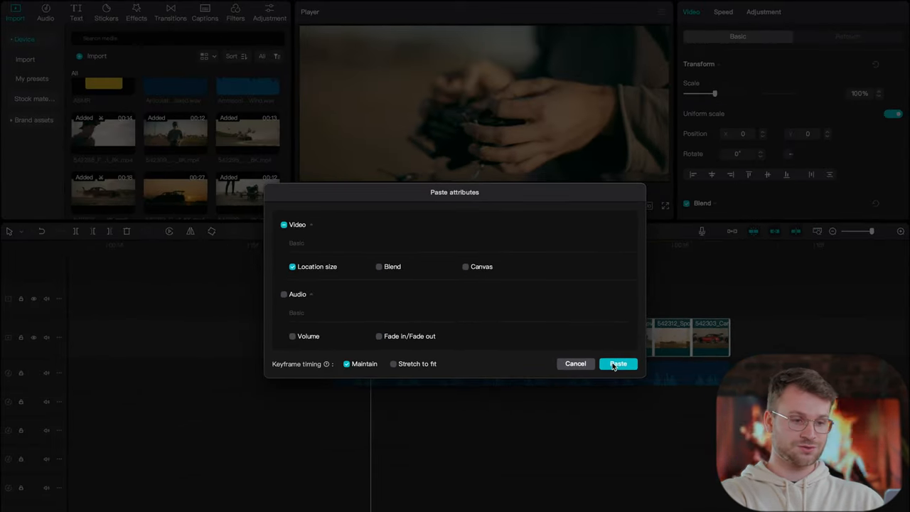
click(617, 363)
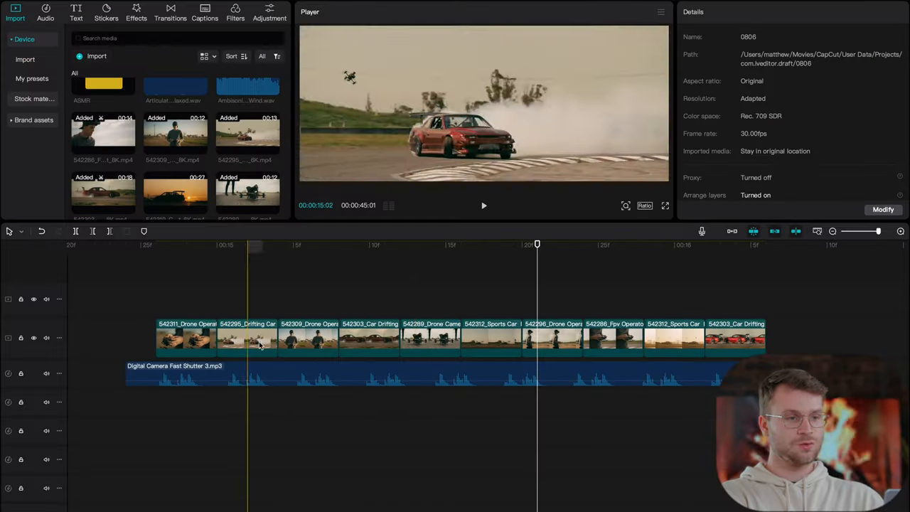
Turn all montage clips into a compound clip with Motion blur at 100
click(756, 244)
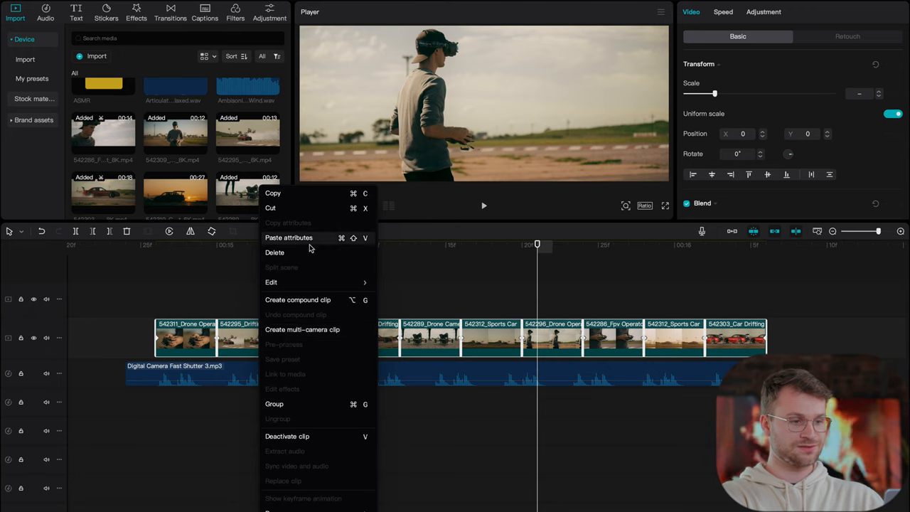
click(297, 299)
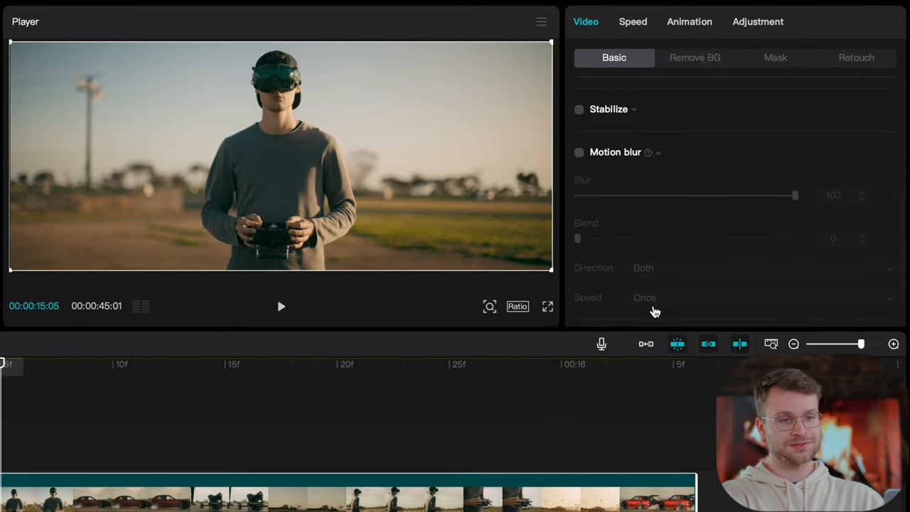
click(578, 152)
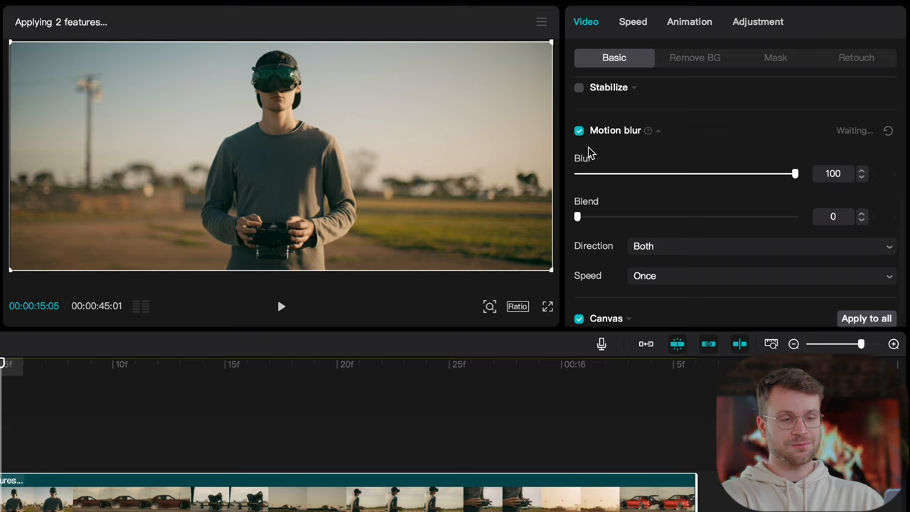
click(761, 246)
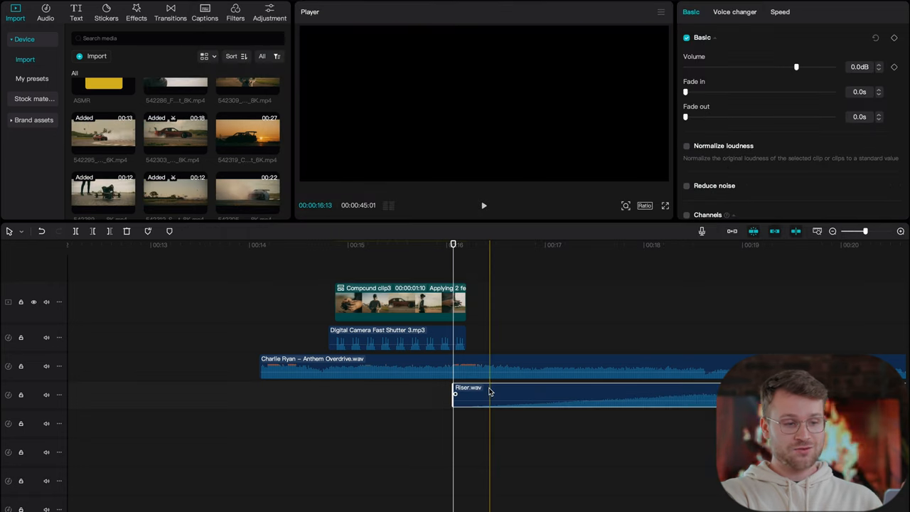
Shift Riser.wav left so it ends where the compound clip ends
drag(469, 391, 199, 384)
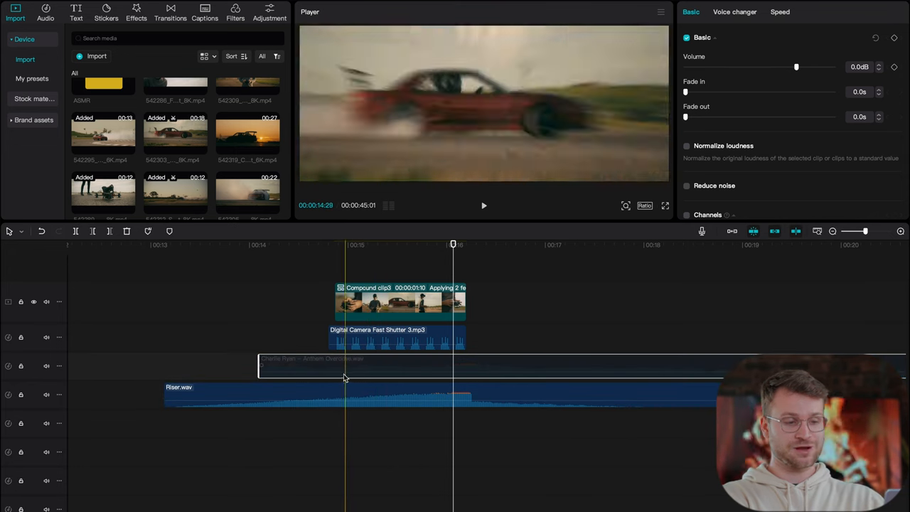
click(484, 205)
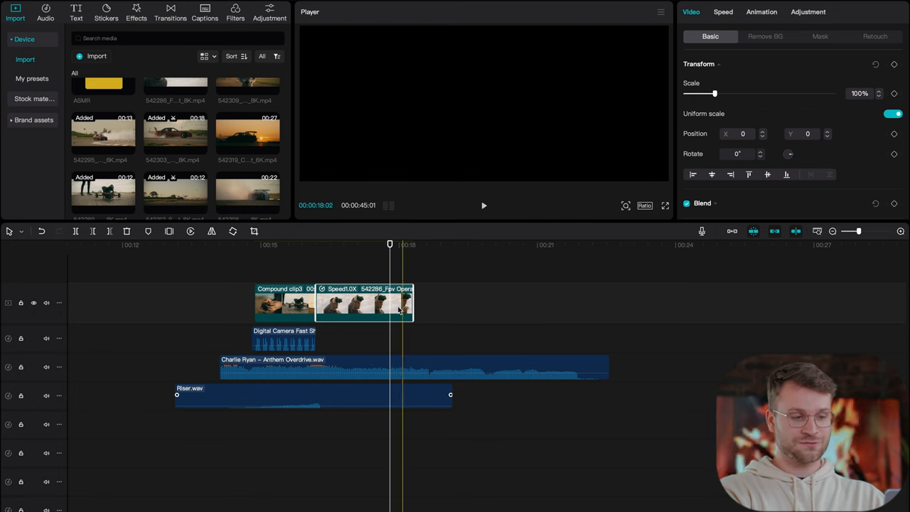
Slow the FPV operator clip to 0.6x with Optical flow smooth slow-mo
click(369, 245)
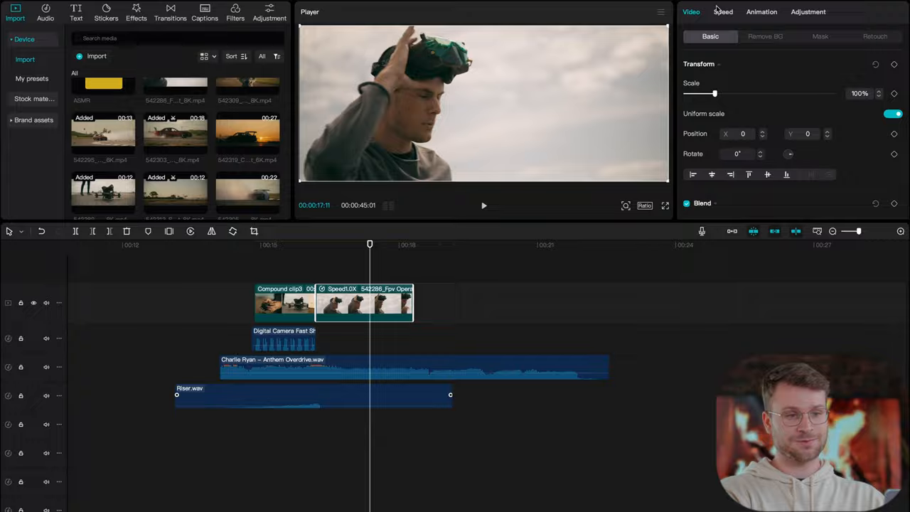
click(723, 11)
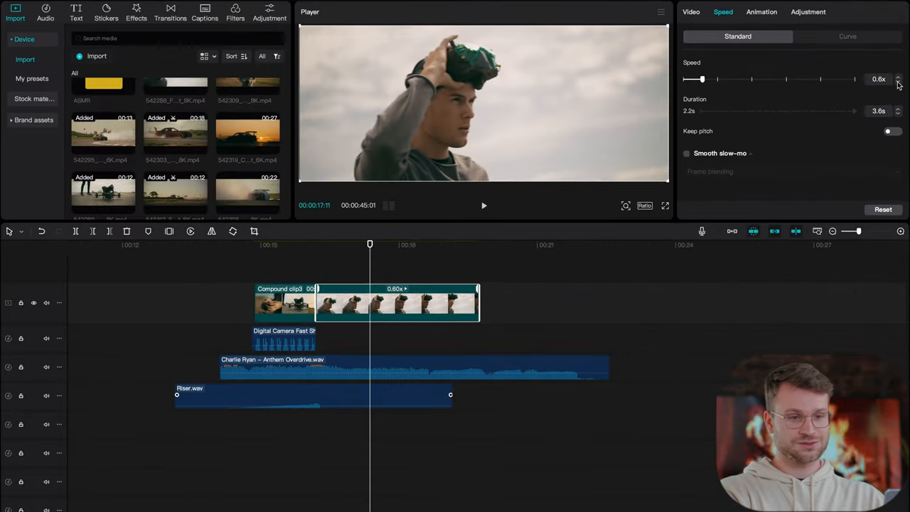
click(483, 206)
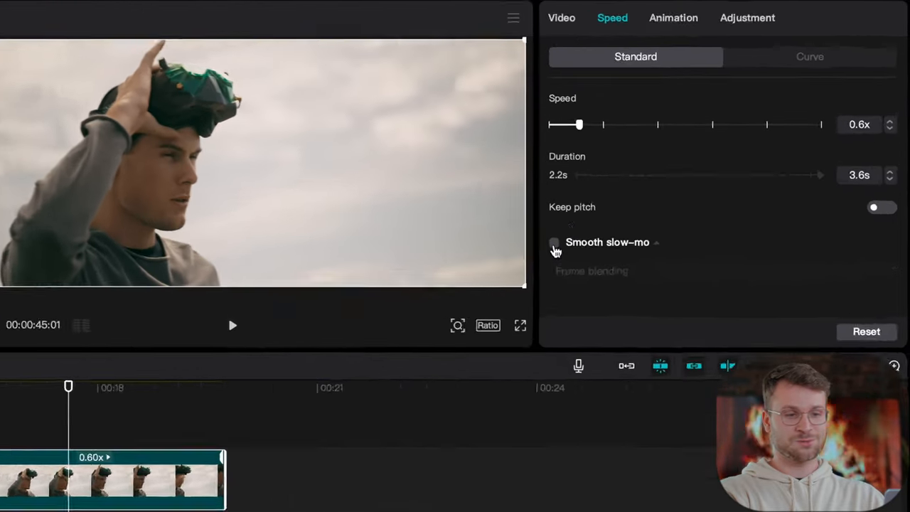
click(554, 242)
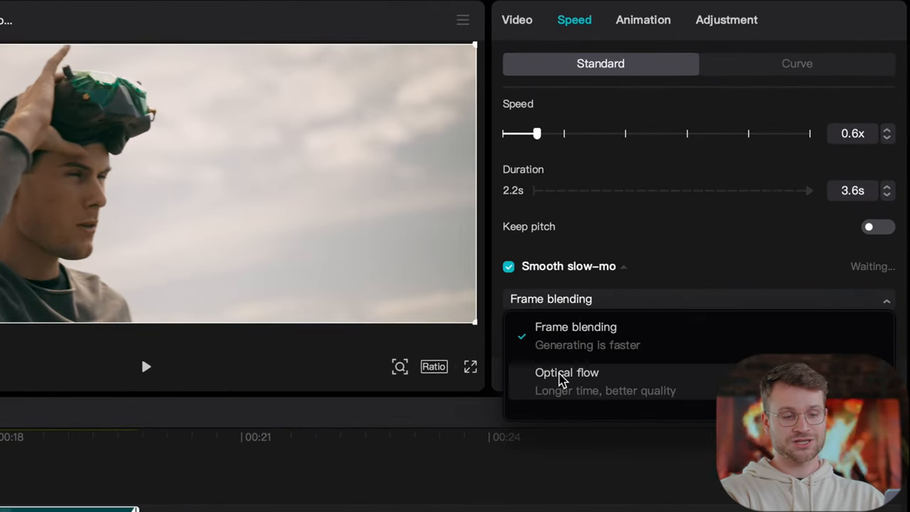
click(566, 373)
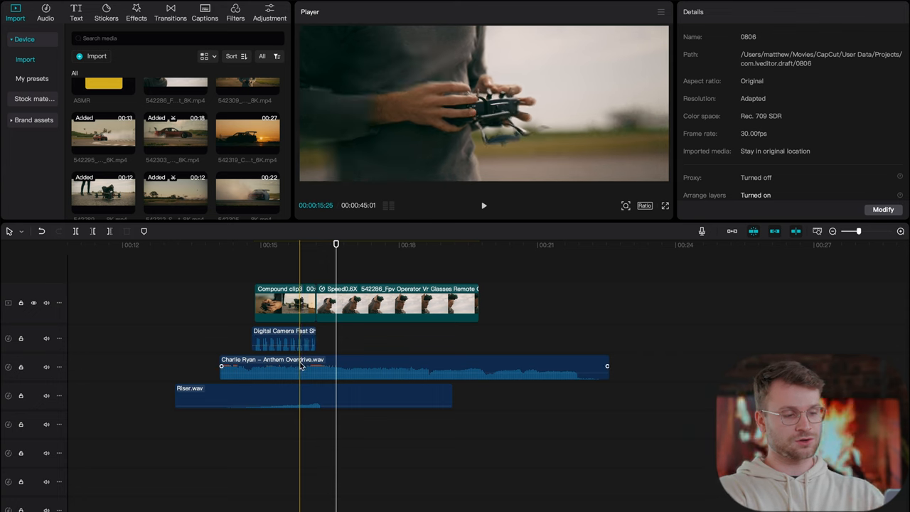
Keyframe the Anthem Overdrive volume down to −14.9 dB at the slow-motion clip's start
click(413, 366)
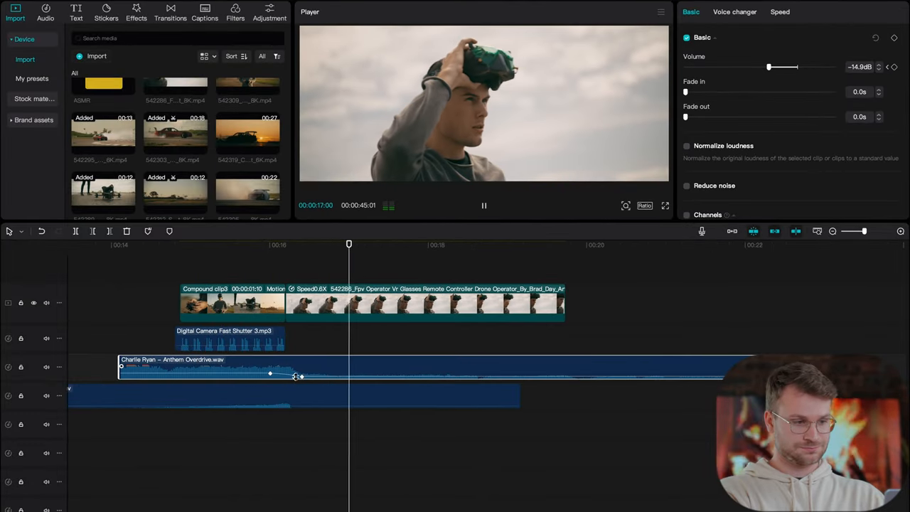
drag(295, 375, 319, 375)
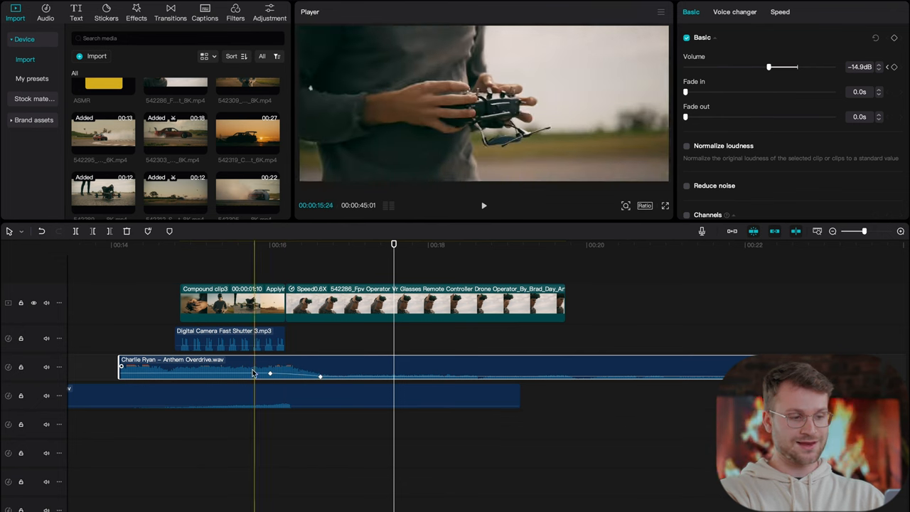
click(483, 206)
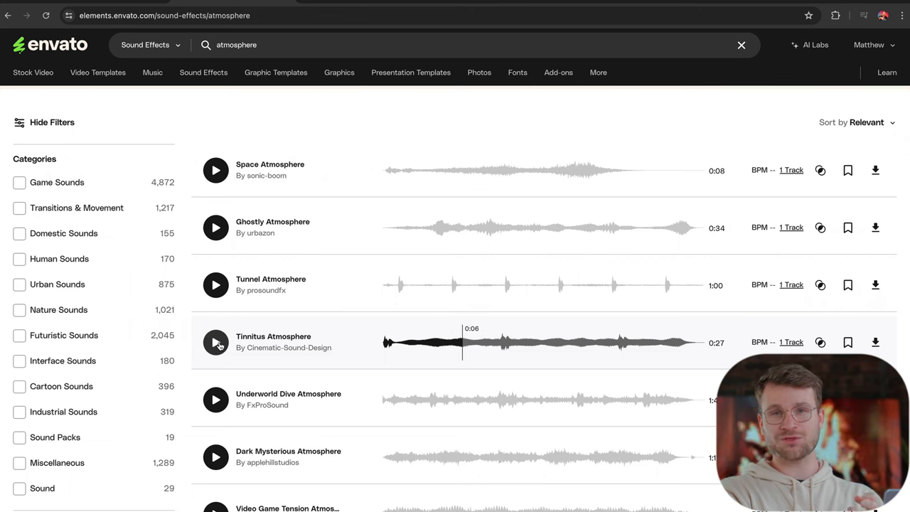
Preview and download Dark Mysterious Atmosphere from Envato's atmosphere sound-effect results
click(215, 457)
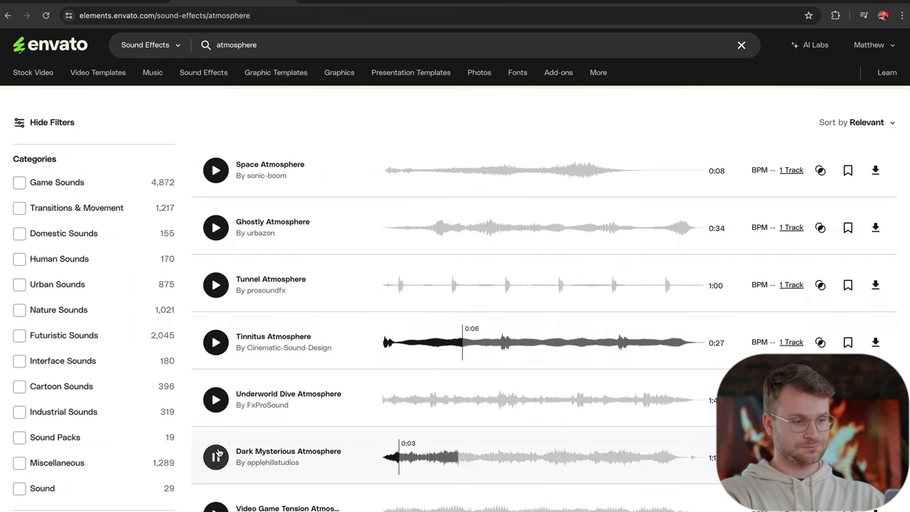
click(216, 457)
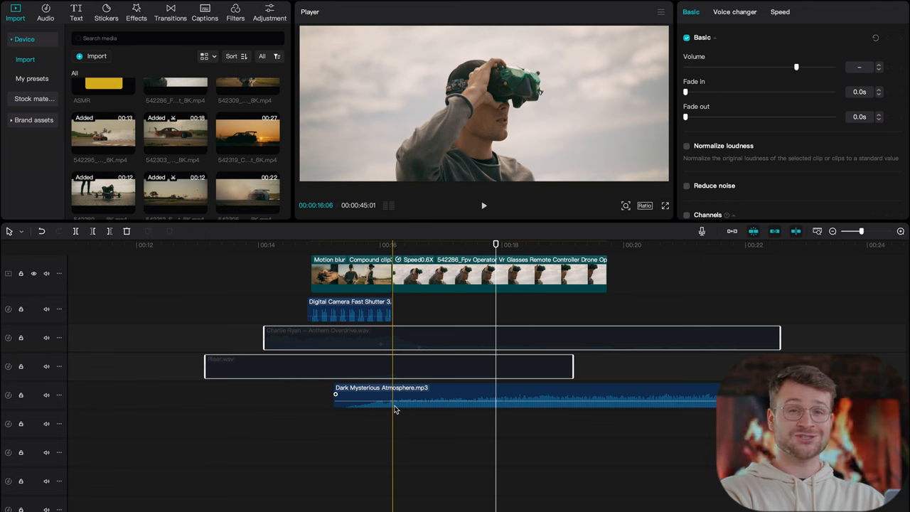
Give the Dark Mysterious Atmosphere clip a 1.1 s fade-out
click(484, 206)
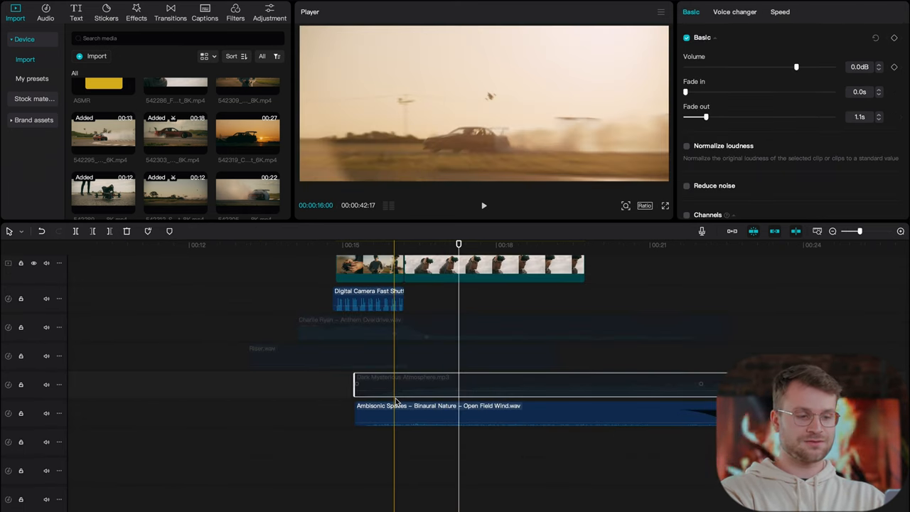
Place the Articulated Sounds Breath Male Nasal file after Digital Camera Fast Shutter
click(484, 205)
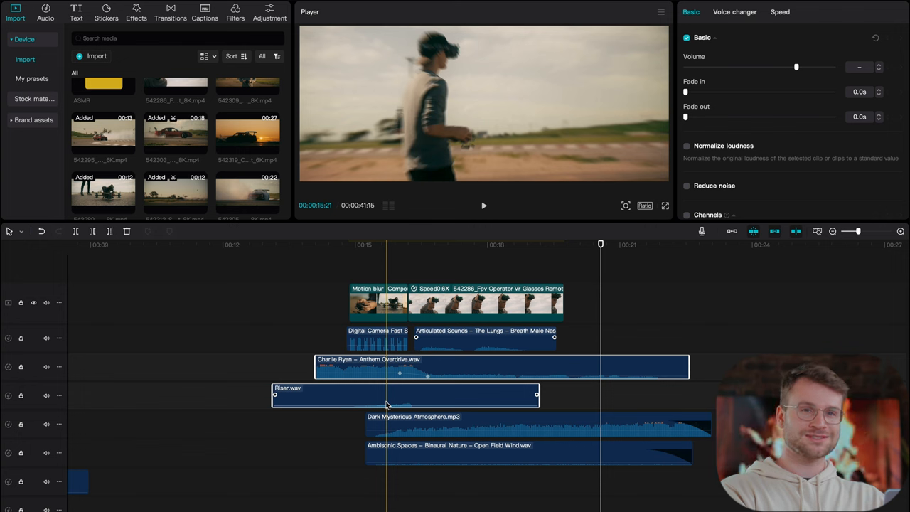
Select the breathing clip and boost its volume to 18.0 dB
click(484, 206)
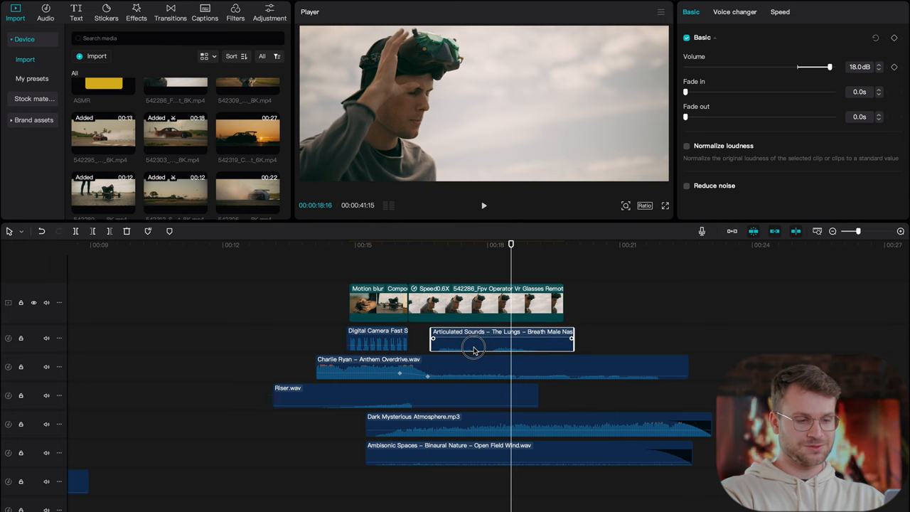
click(484, 205)
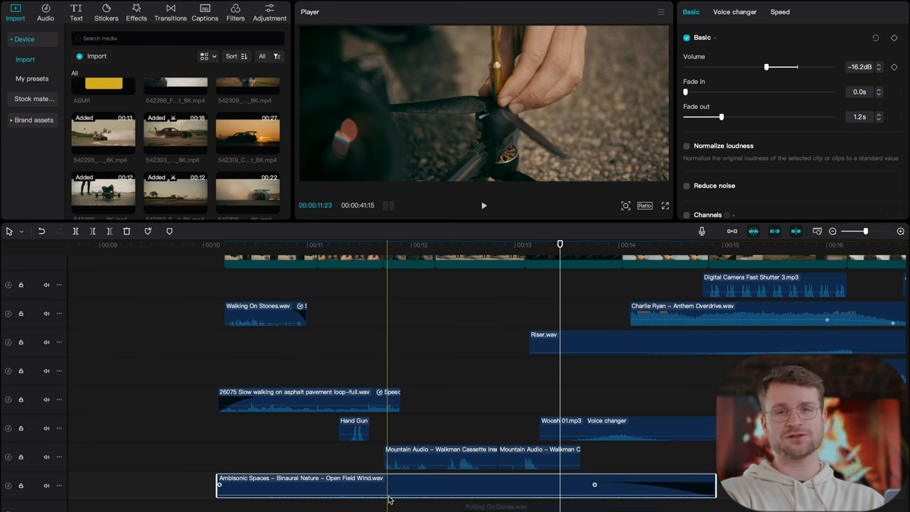
Scroll the timeline back toward the opening section
scroll(down, 3)
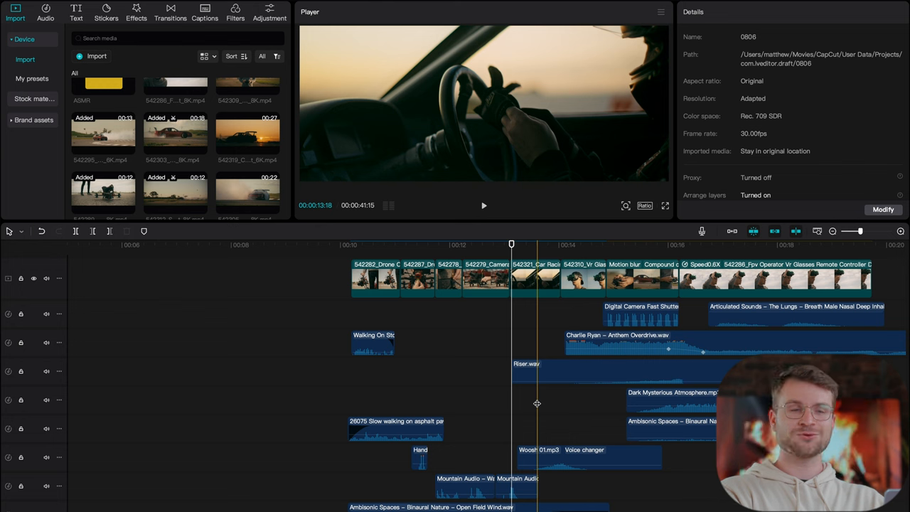
Select the Anthem Overdrive clip and extend its start back toward the 00:10 mark
click(572, 345)
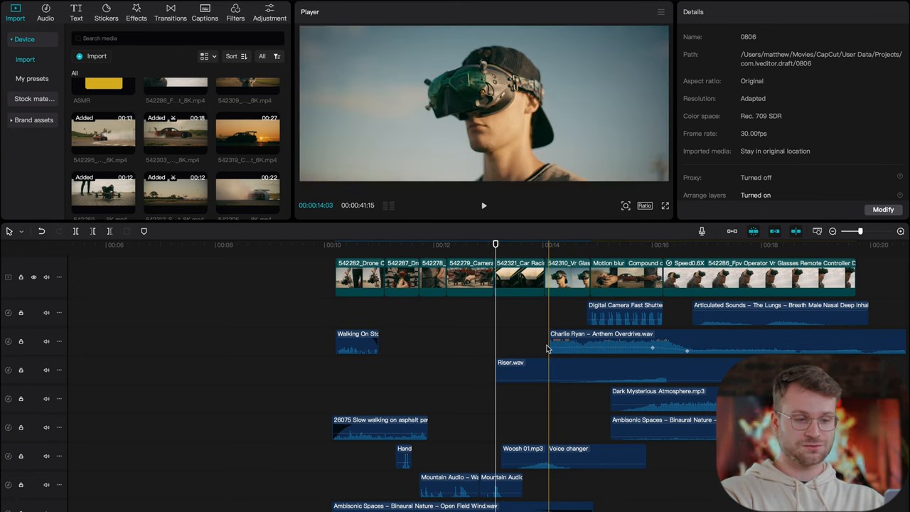
click(455, 342)
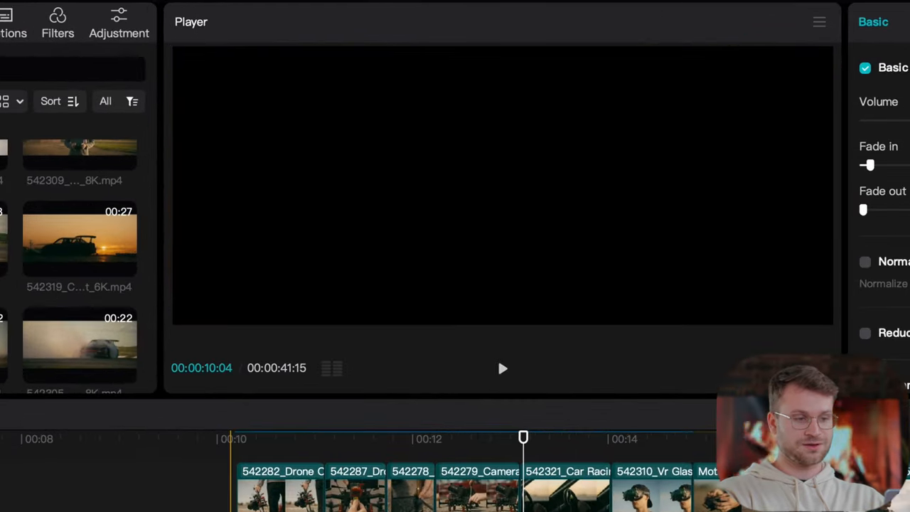
click(503, 369)
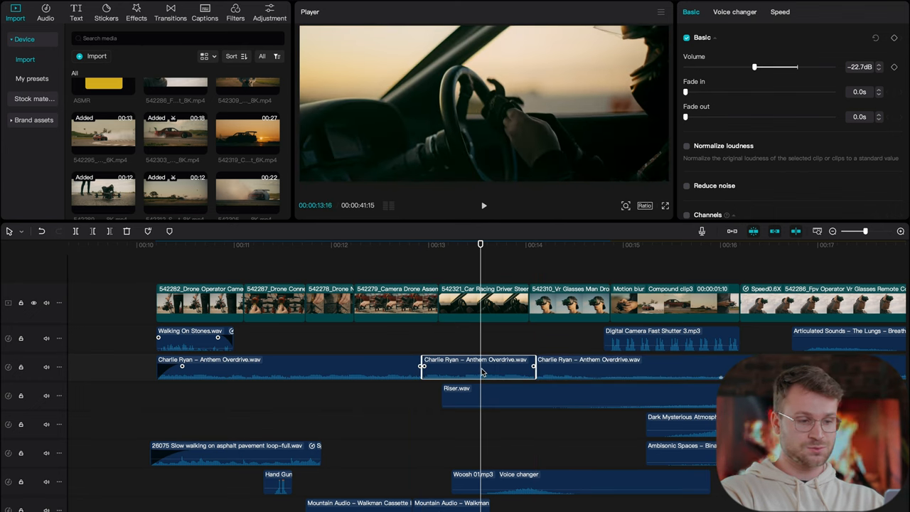
Move the quiet music piece up a track and give the next piece a 0.1 s fade-in
drag(474, 367, 475, 338)
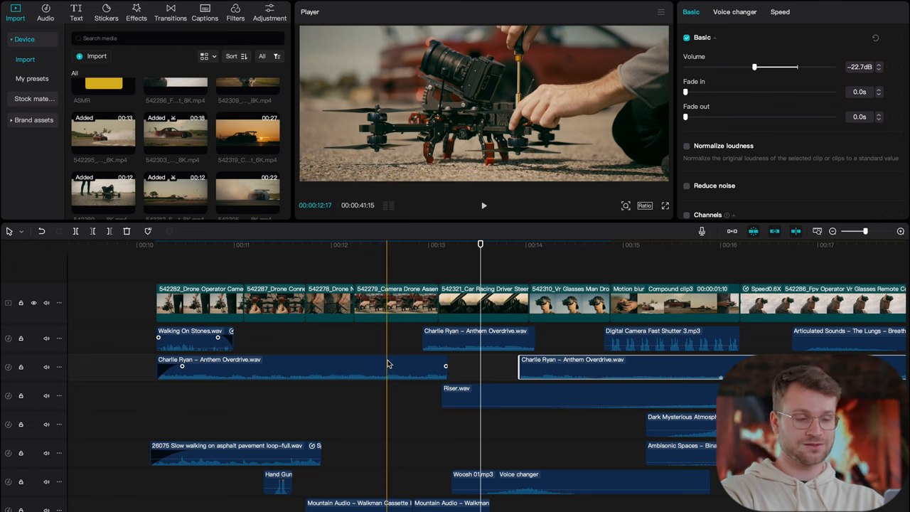
click(484, 205)
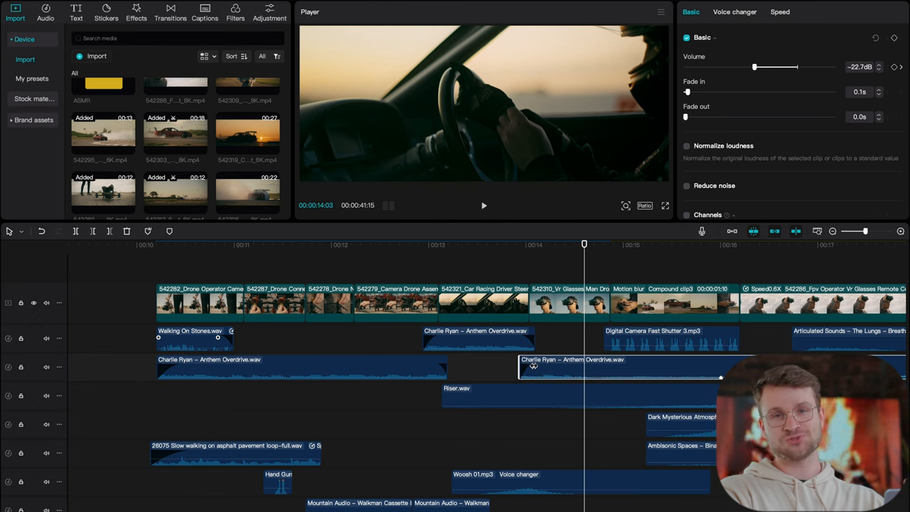
click(735, 11)
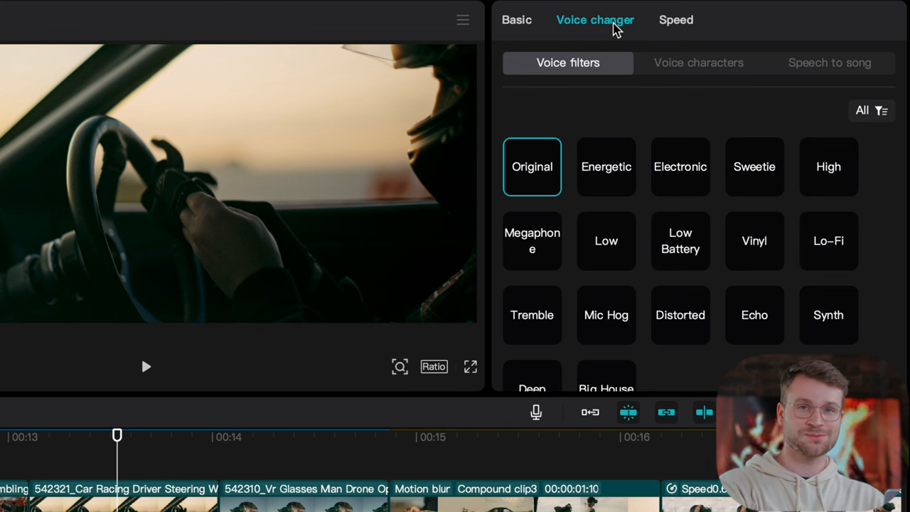
mouse_move(614, 119)
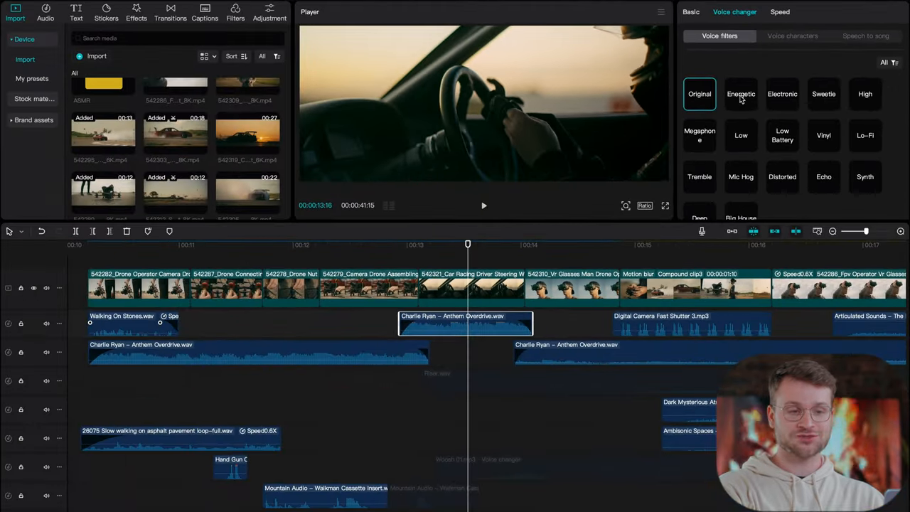
Try Energetic and Low, then apply the Vinyl voice filter and preview
click(741, 93)
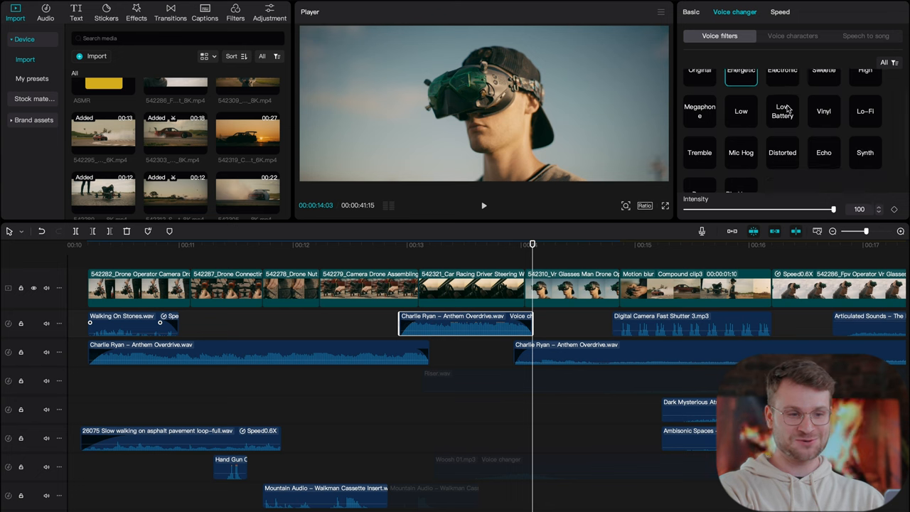
click(741, 111)
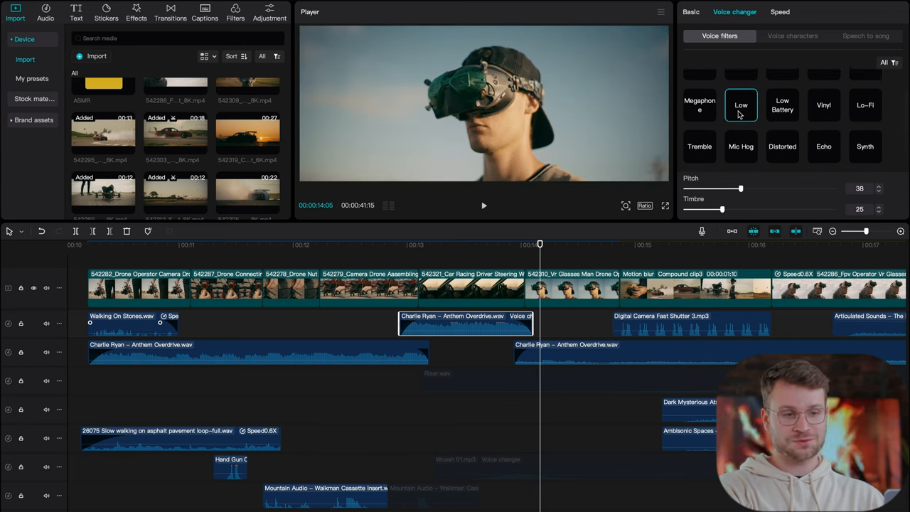
click(823, 117)
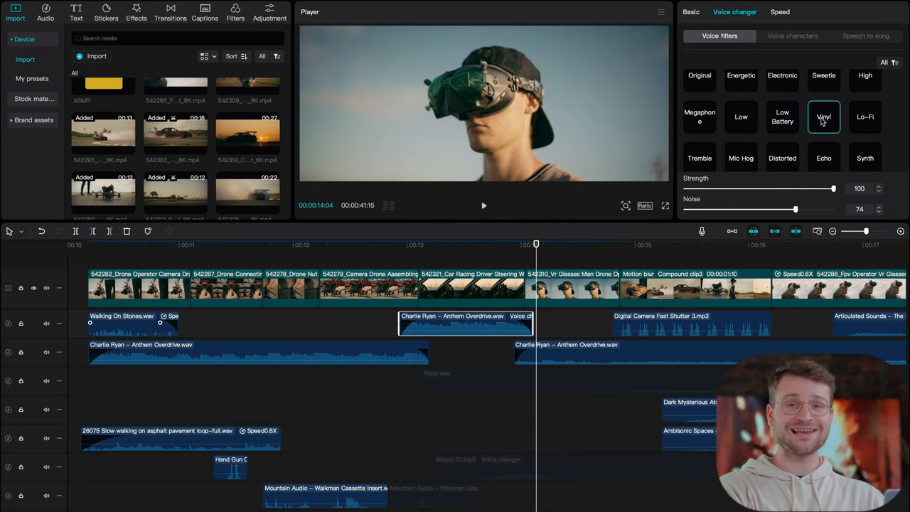
click(483, 205)
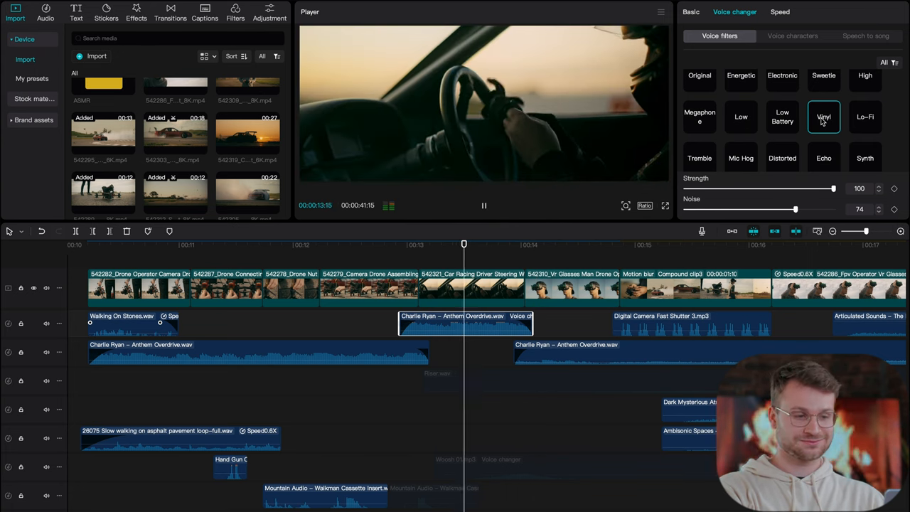
Lower Vinyl strength to 73 and noise to 45, then play back the section
drag(833, 189, 760, 189)
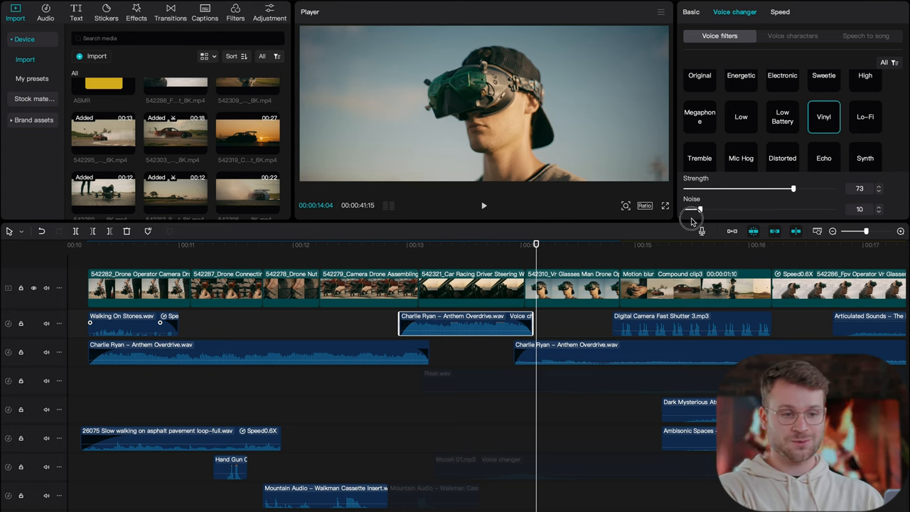
drag(700, 209, 752, 209)
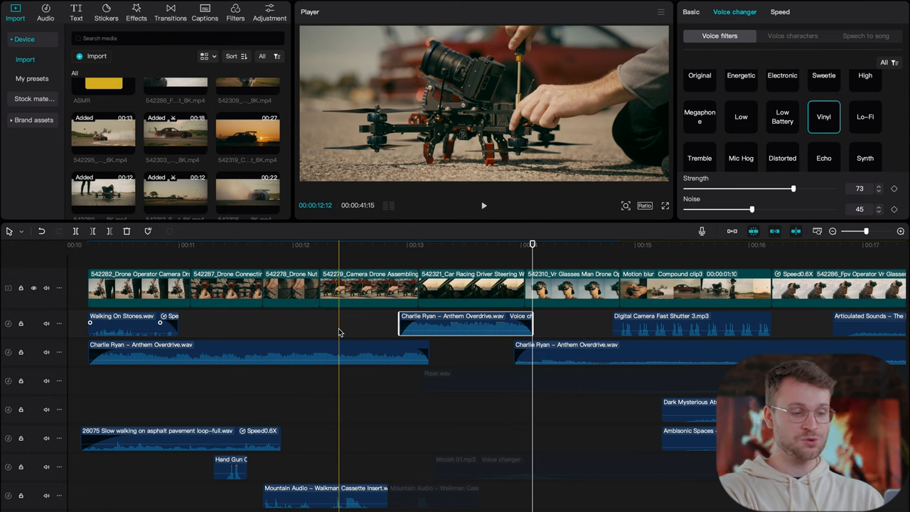
click(484, 206)
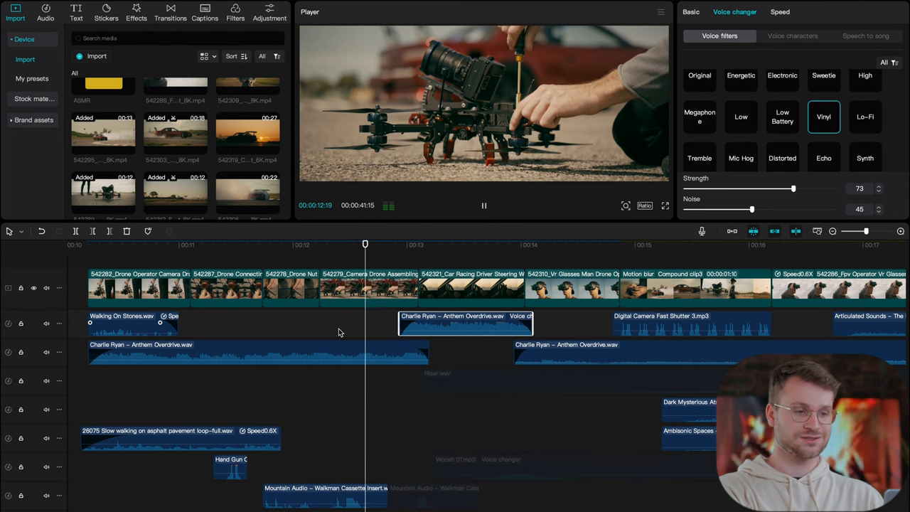